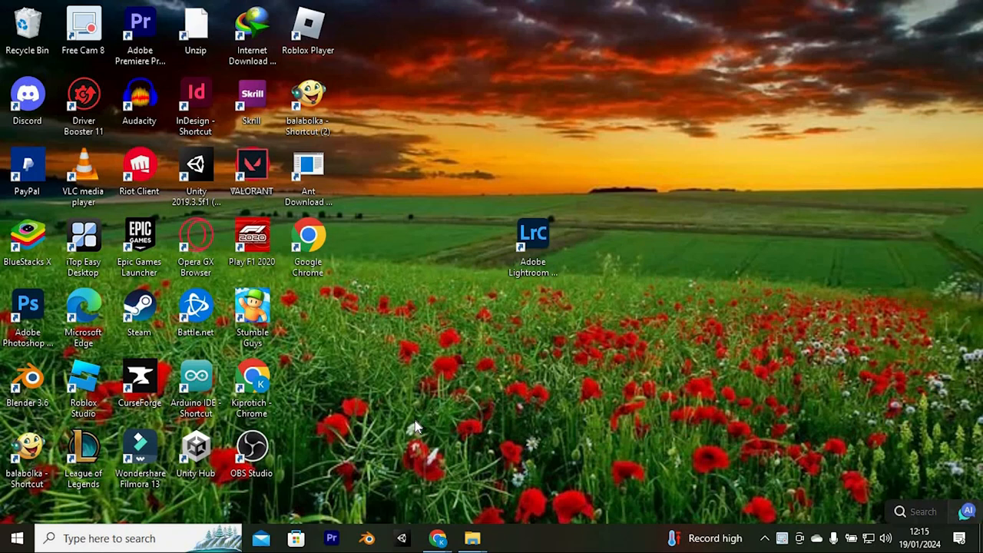
{"action": "mouse_move", "coordinate": [858, 517]}
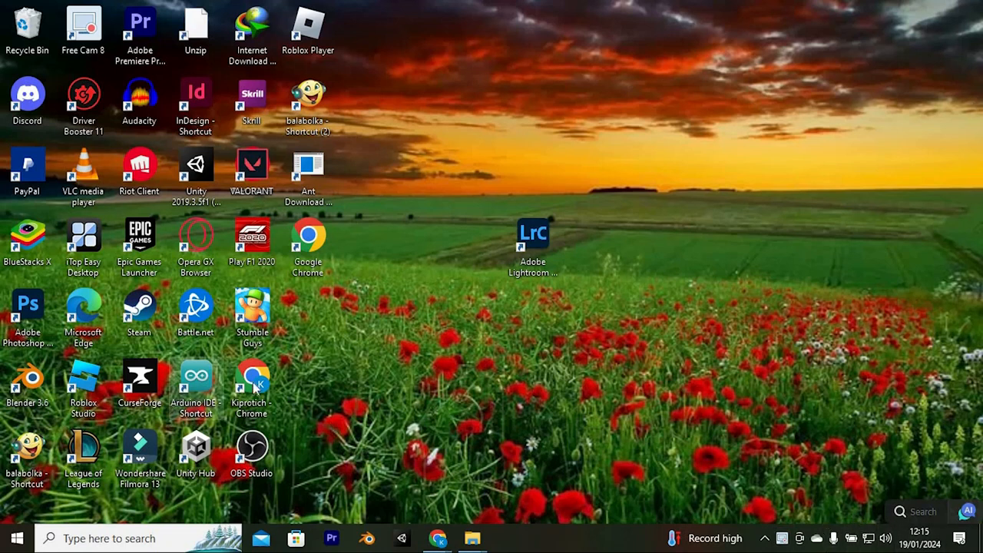
Step: Launch Google Chrome from the desktop shortcut
{"action": "double_click", "coordinate": [251, 380]}
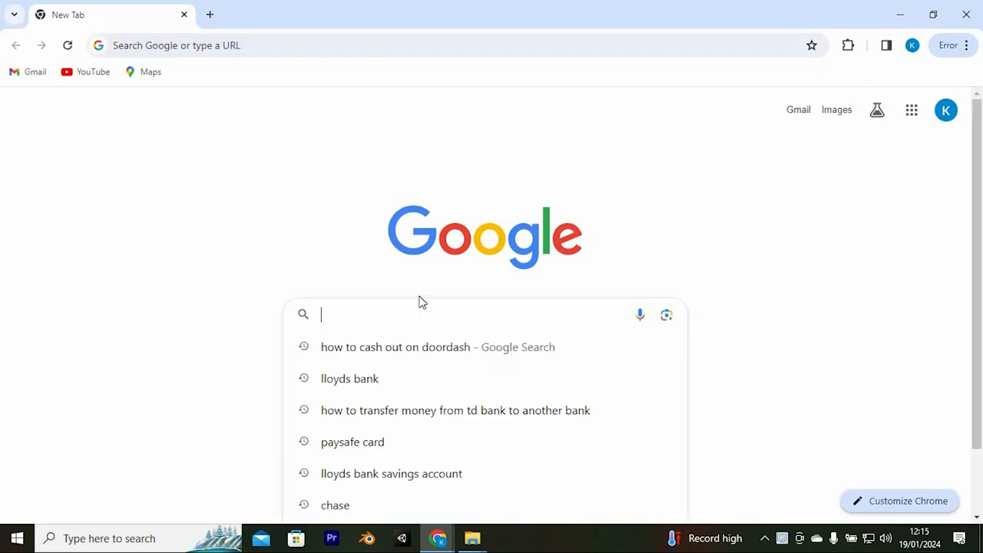
Step: Search Google for 'instagram log in' and open the Instagram login result
{"action": "type", "text": "instagram log in"}
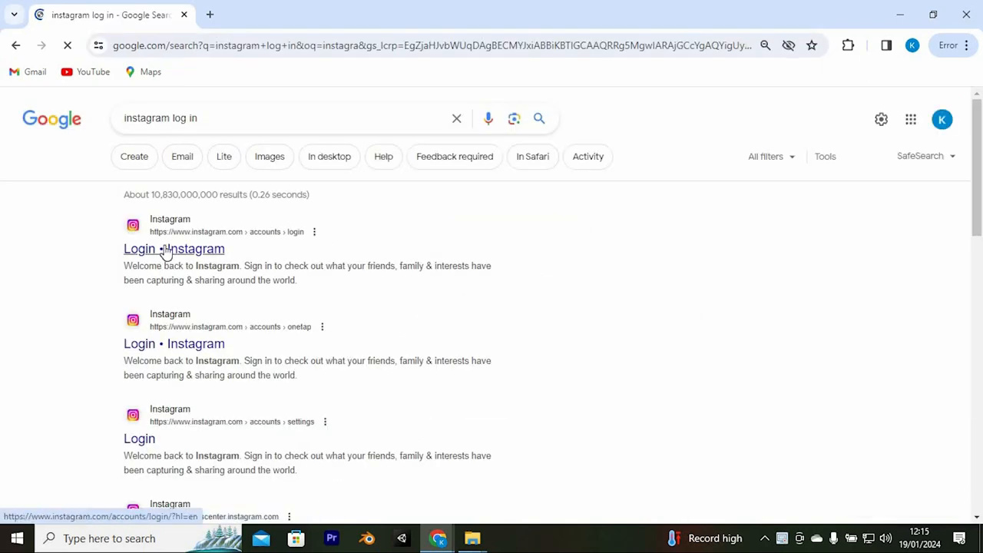
{"action": "left_click", "coordinate": [159, 249]}
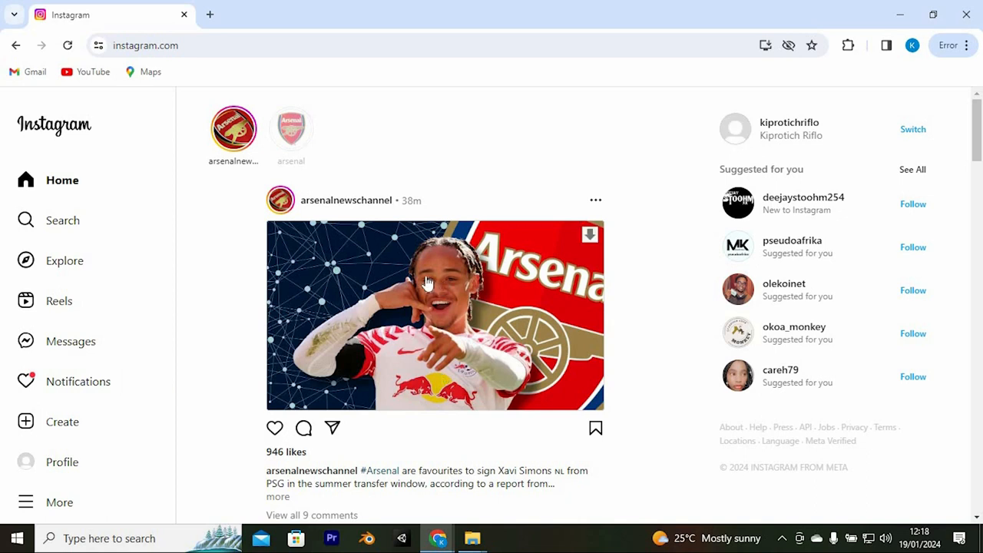
{"action": "mouse_move", "coordinate": [54, 422]}
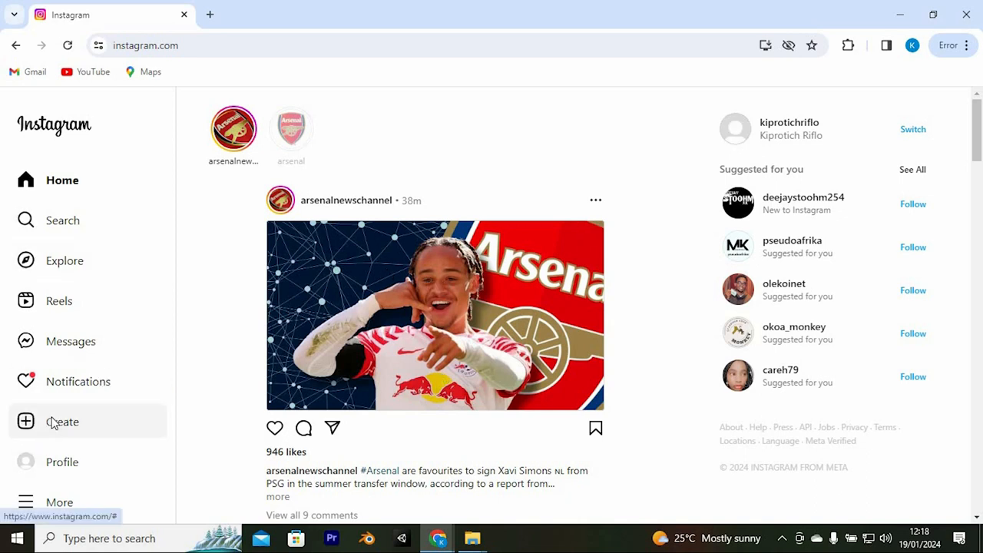
Step: Start a new Instagram post and browse the computer for a photo to upload
{"action": "left_click", "coordinate": [62, 422]}
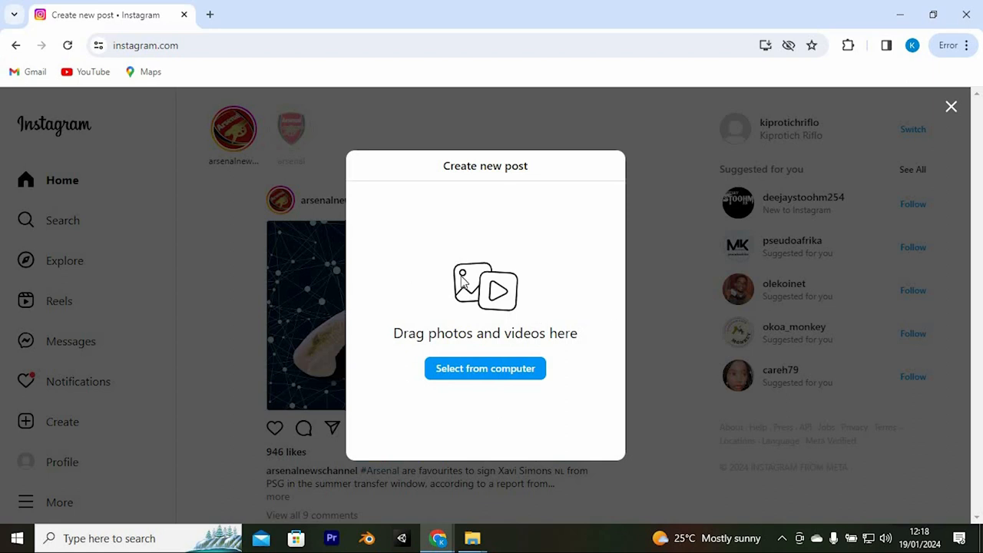
{"action": "mouse_move", "coordinate": [557, 317]}
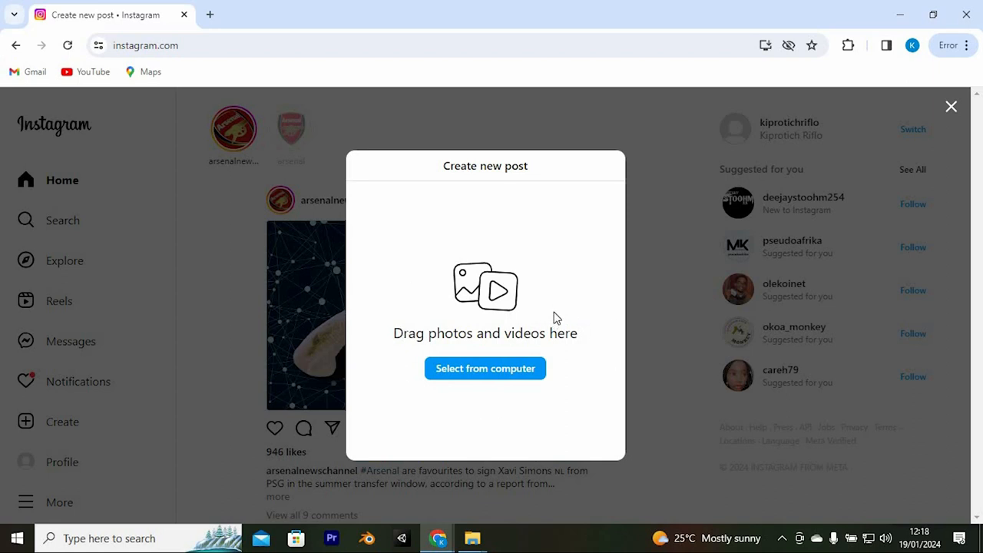
{"action": "mouse_move", "coordinate": [485, 369]}
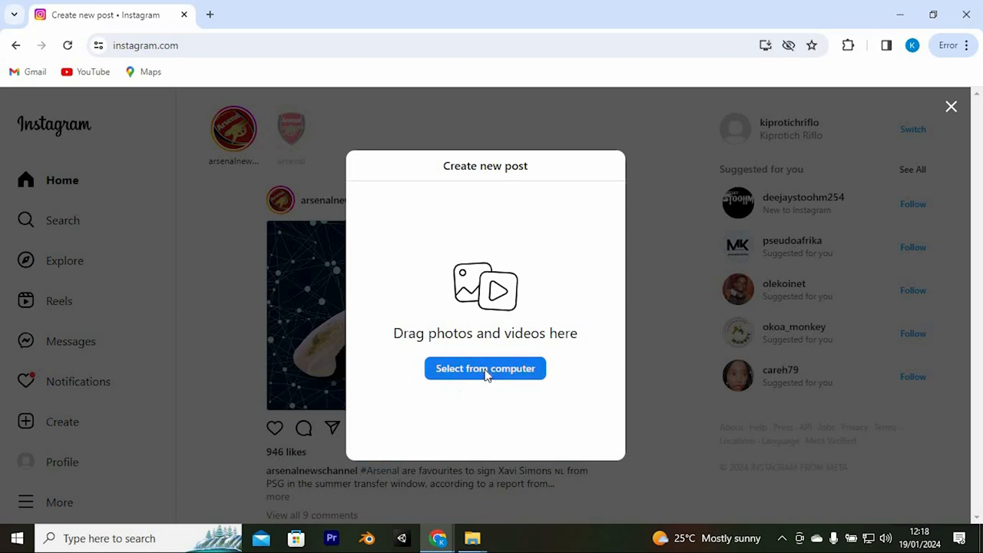
{"action": "left_click", "coordinate": [485, 367]}
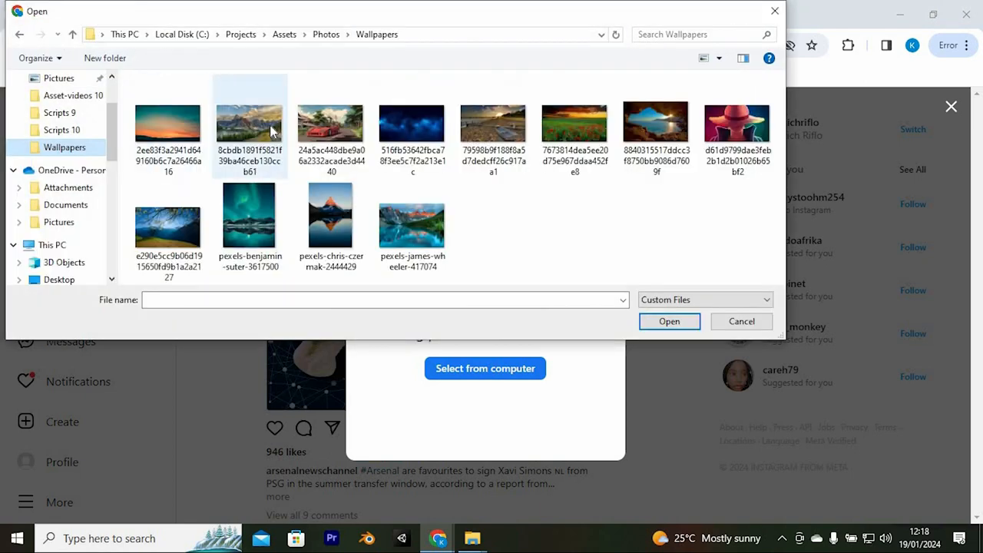
{"action": "mouse_move", "coordinate": [280, 132]}
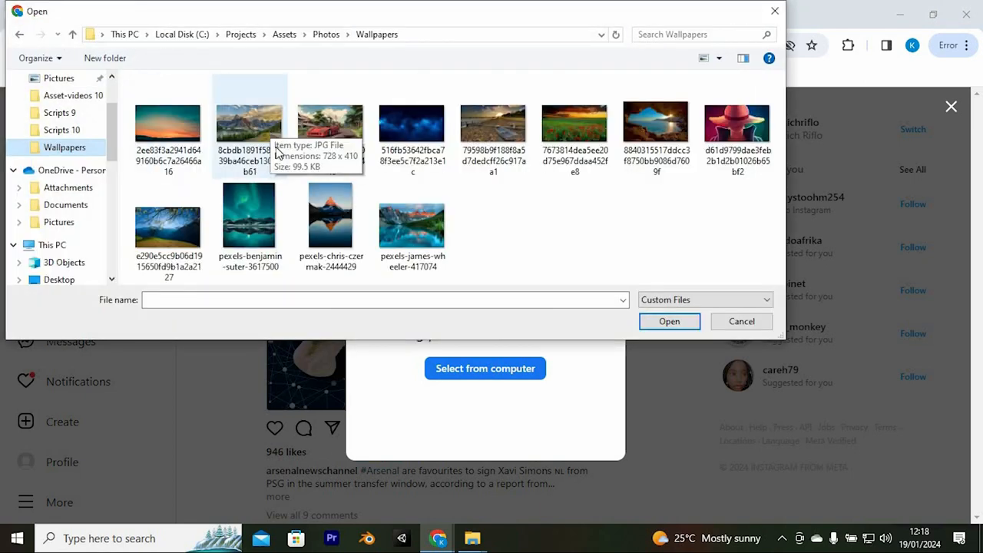
{"action": "mouse_move", "coordinate": [179, 234]}
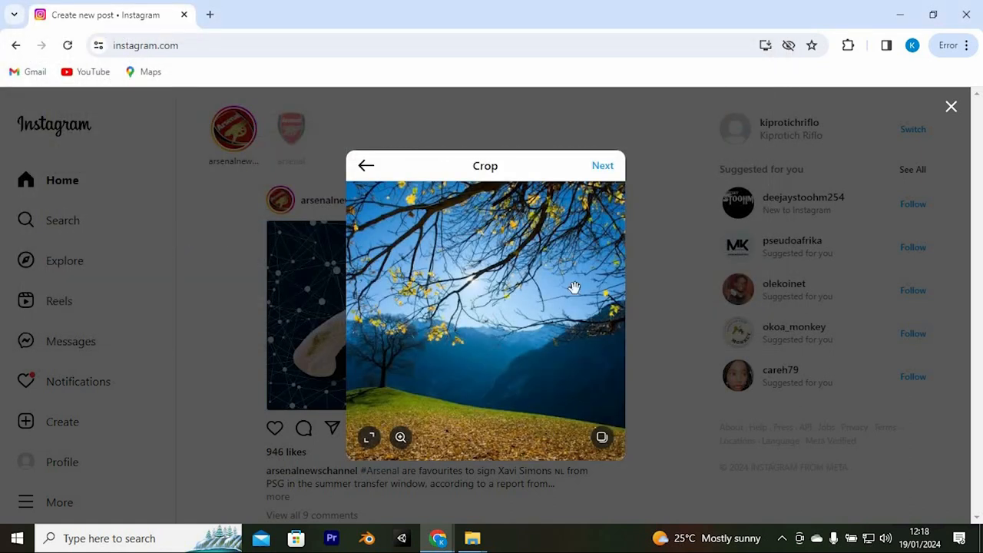
Step: Accept the crop and share the mountain photo with the caption 'Nice'
{"action": "left_click", "coordinate": [602, 165]}
{"action": "type", "text": "Nice"}
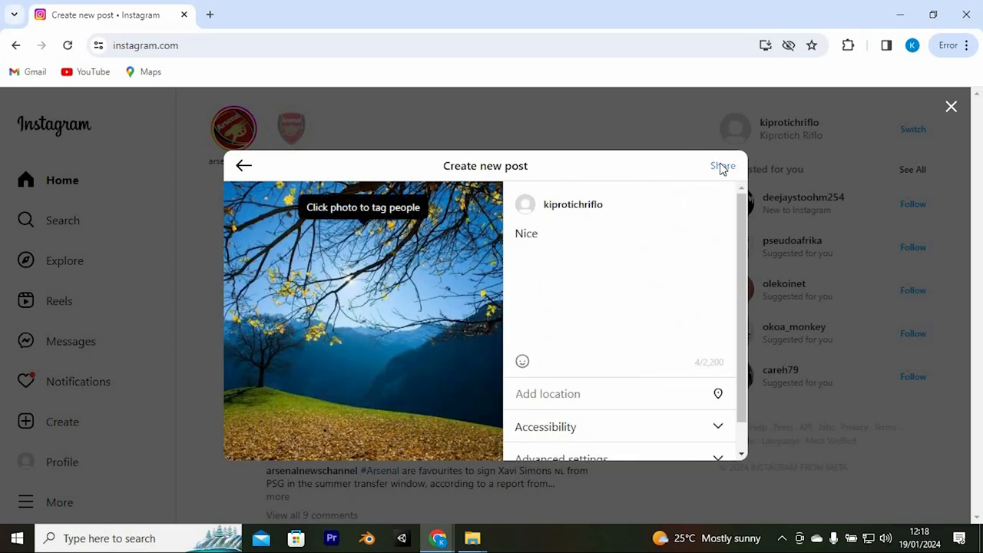
{"action": "left_click", "coordinate": [721, 166]}
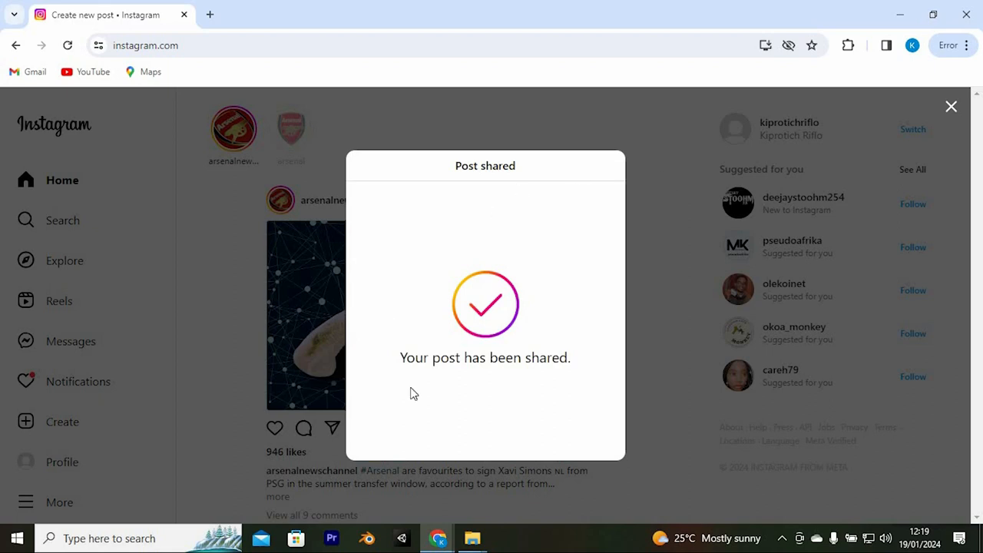
{"action": "mouse_move", "coordinate": [397, 318]}
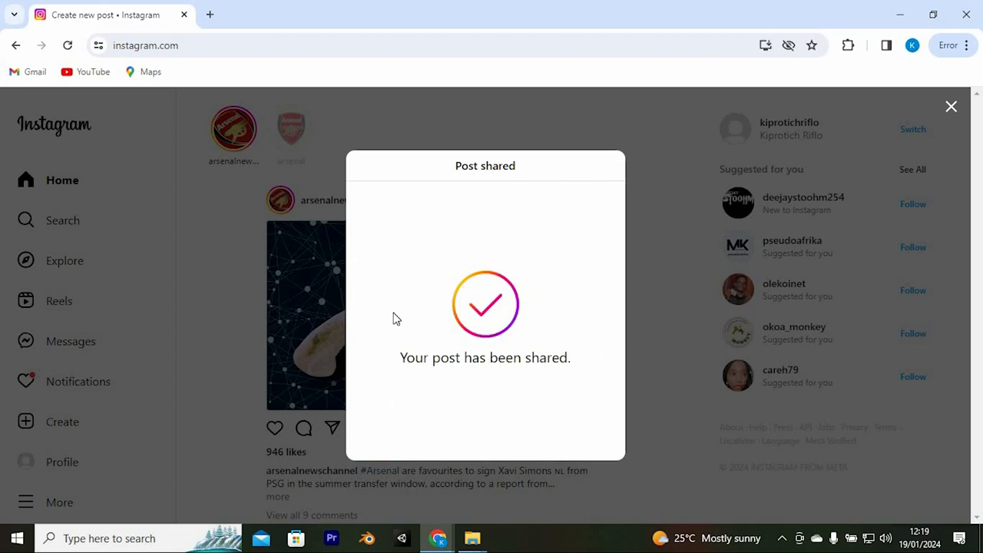
{"action": "mouse_move", "coordinate": [623, 307]}
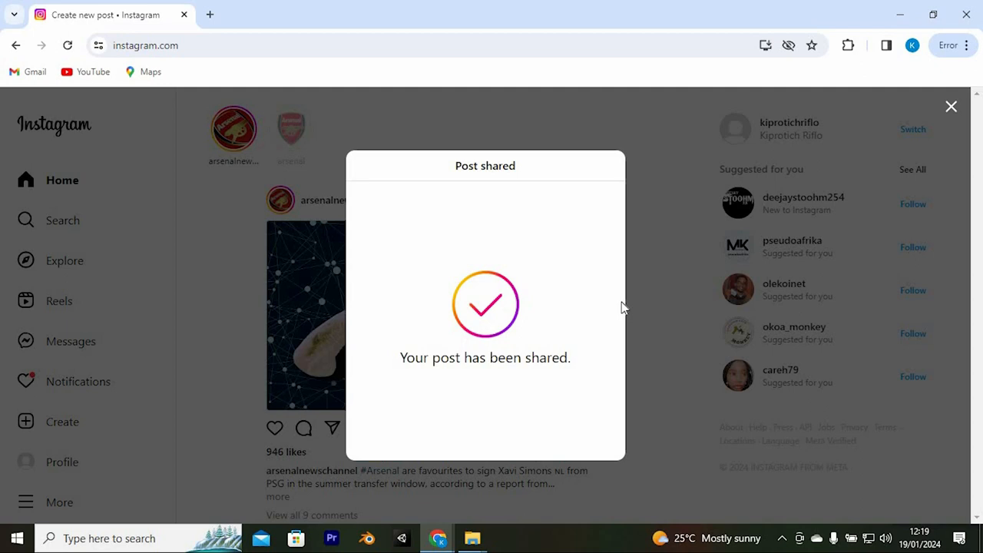
{"action": "mouse_move", "coordinate": [881, 21]}
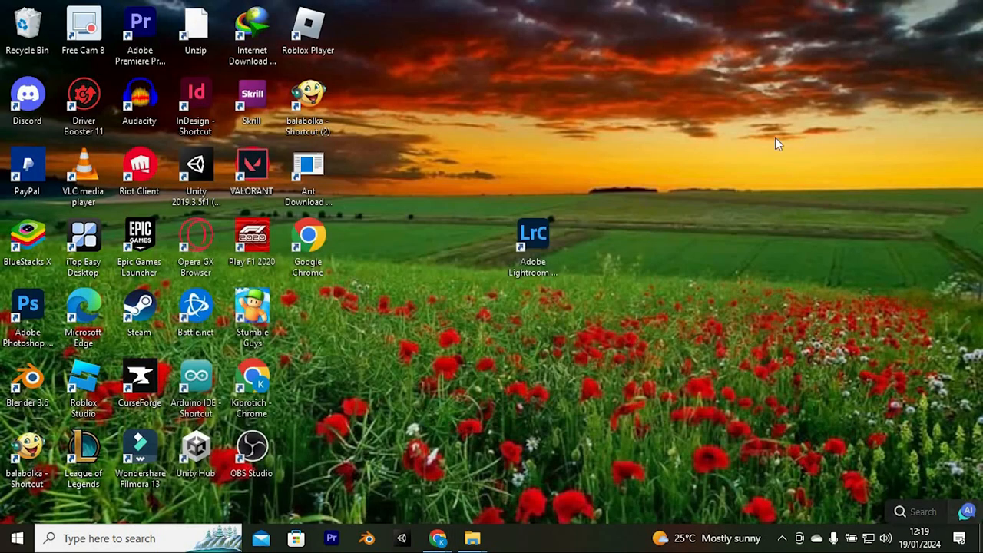
{"action": "mouse_move", "coordinate": [482, 317]}
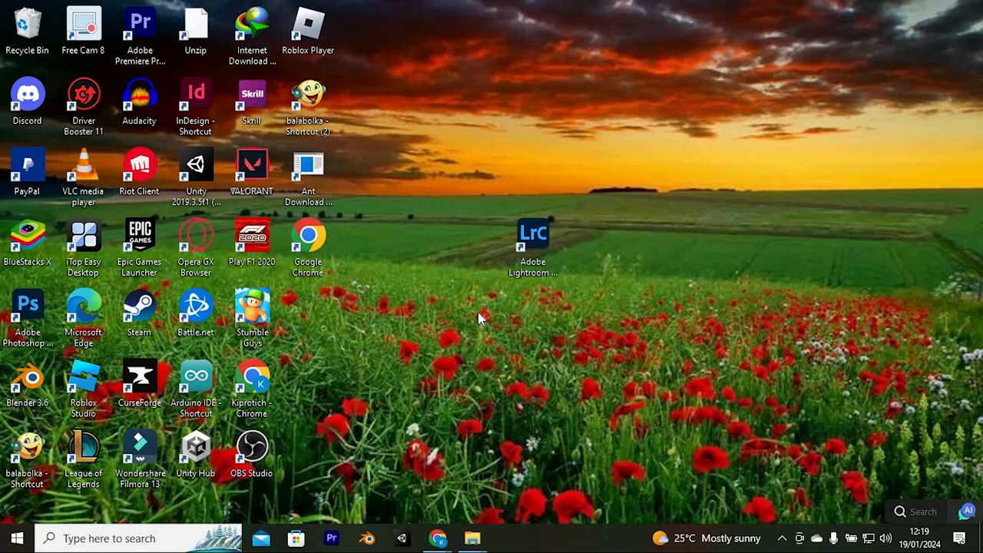